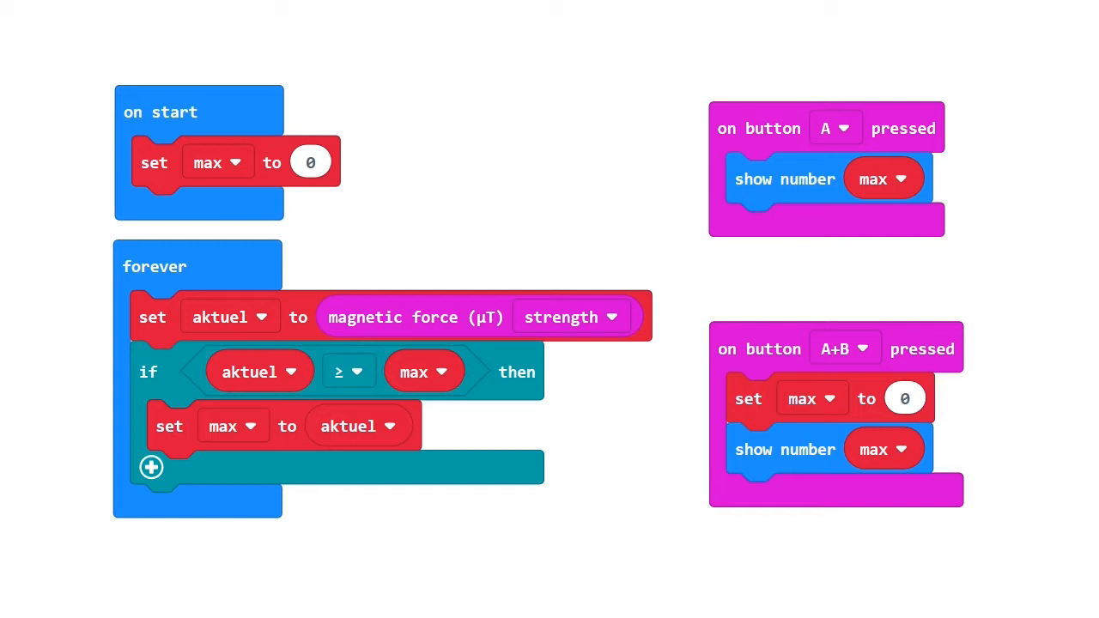
Create variable 'aktuel' and set it to the magnetic force strength in the forever loop
click(571, 317)
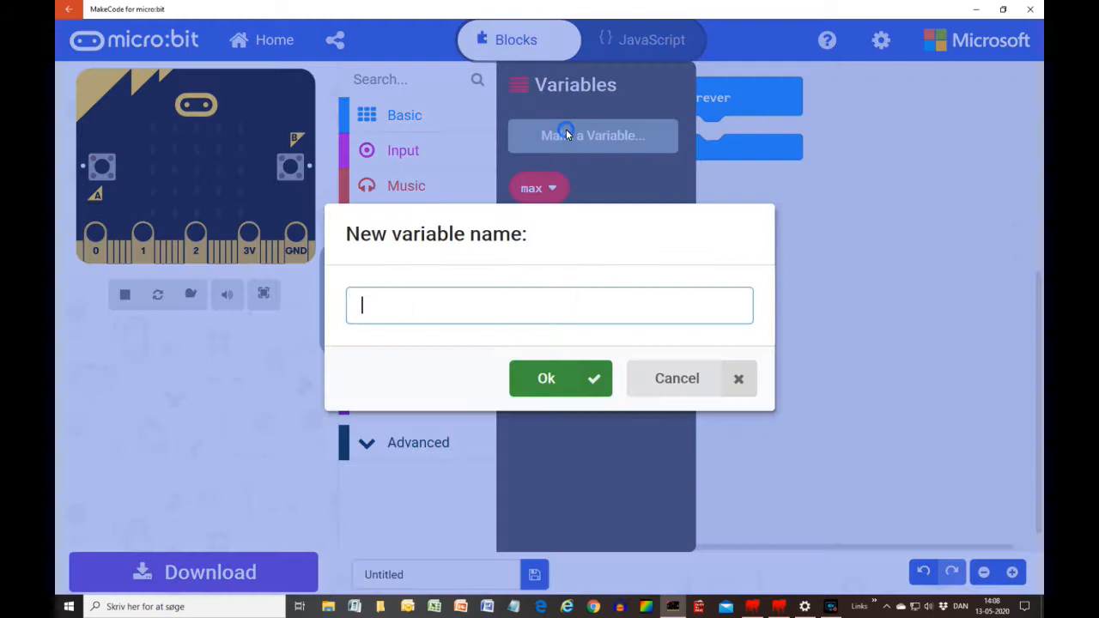
text(aktuel)
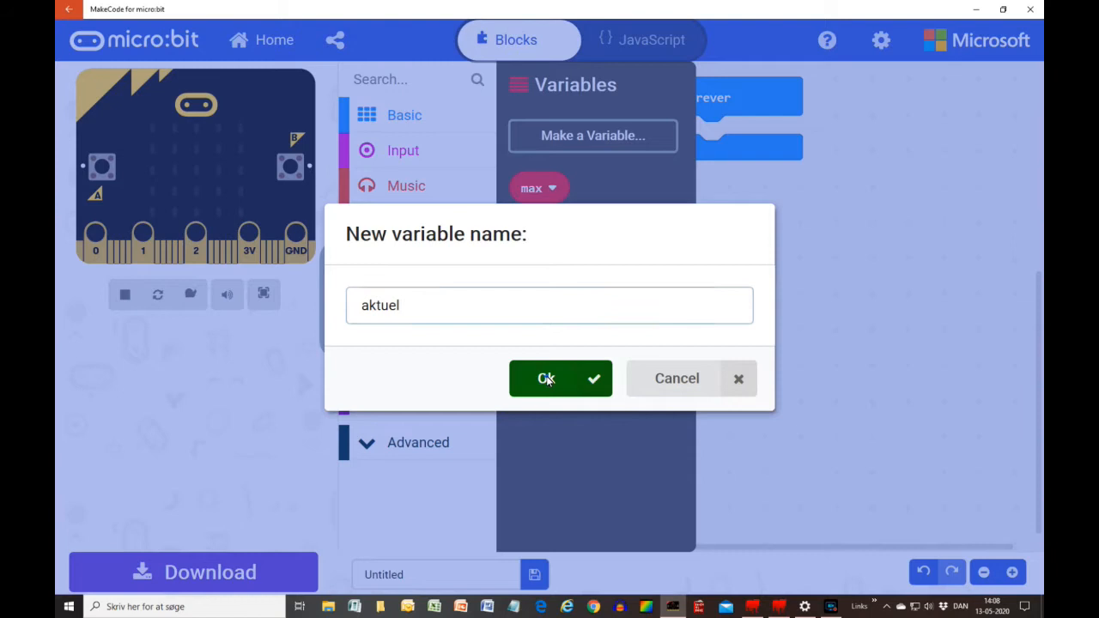
click(559, 378)
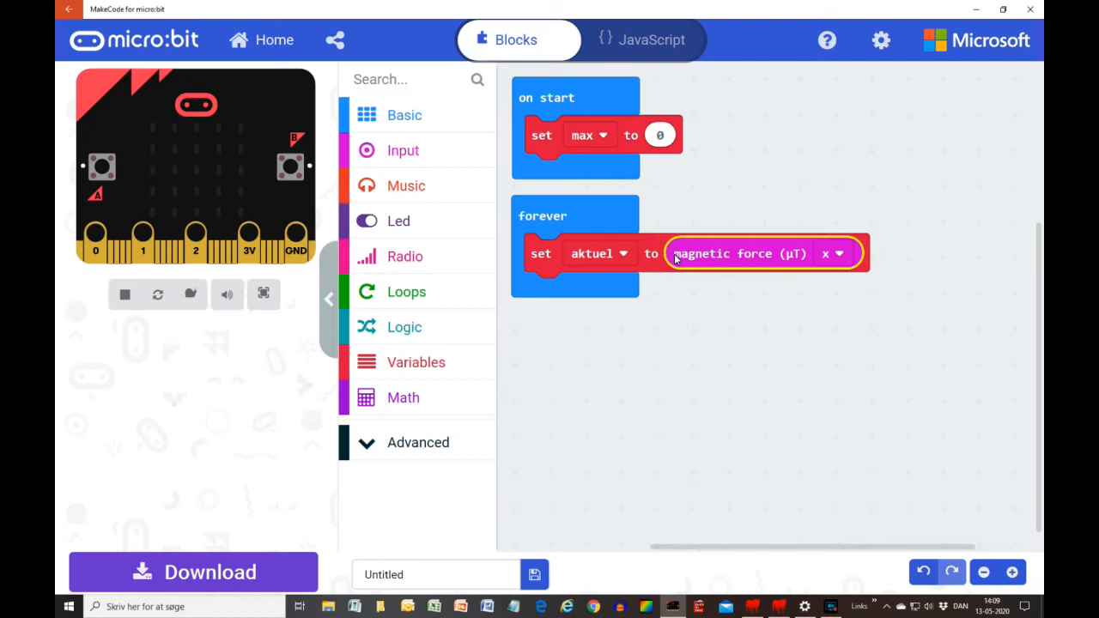
click(838, 253)
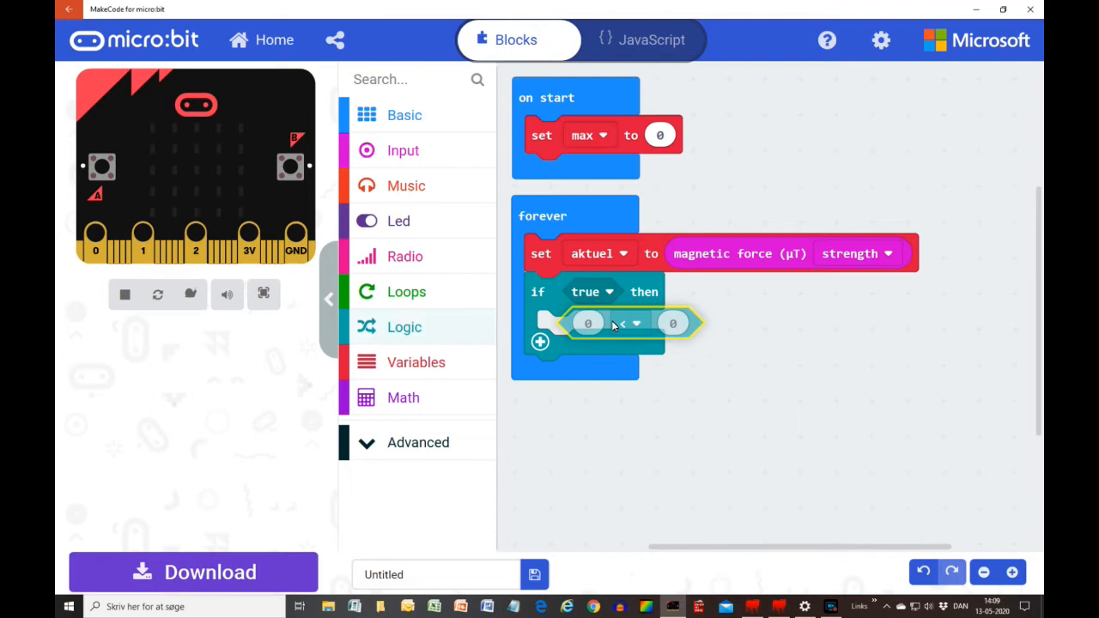
Add an 'if aktuel ≥ max' condition that sets max to aktuel
click(416, 361)
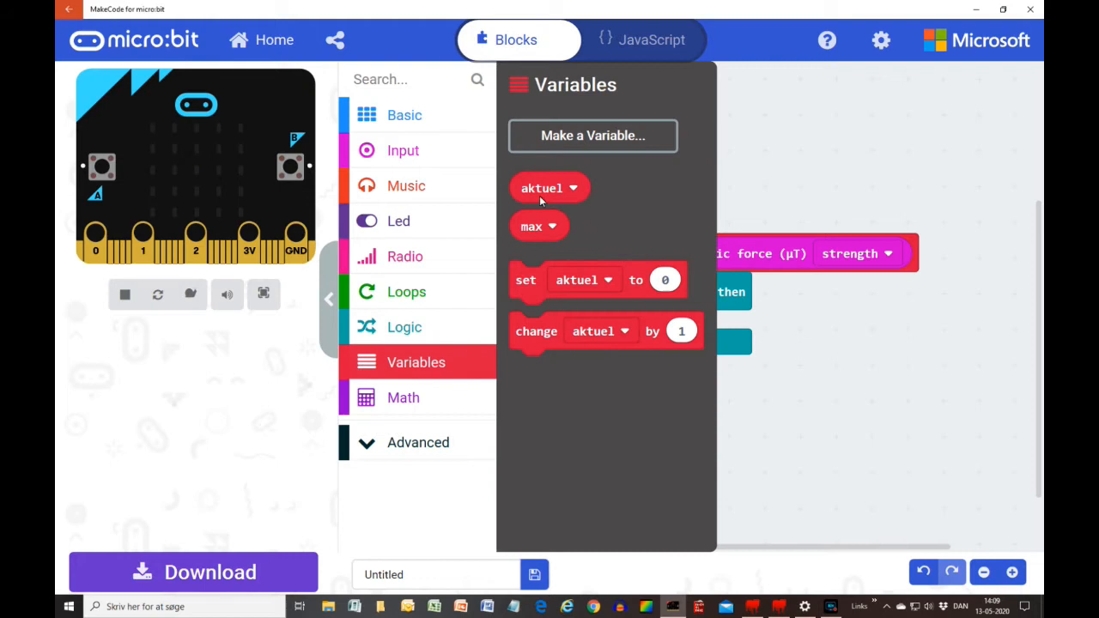
click(681, 455)
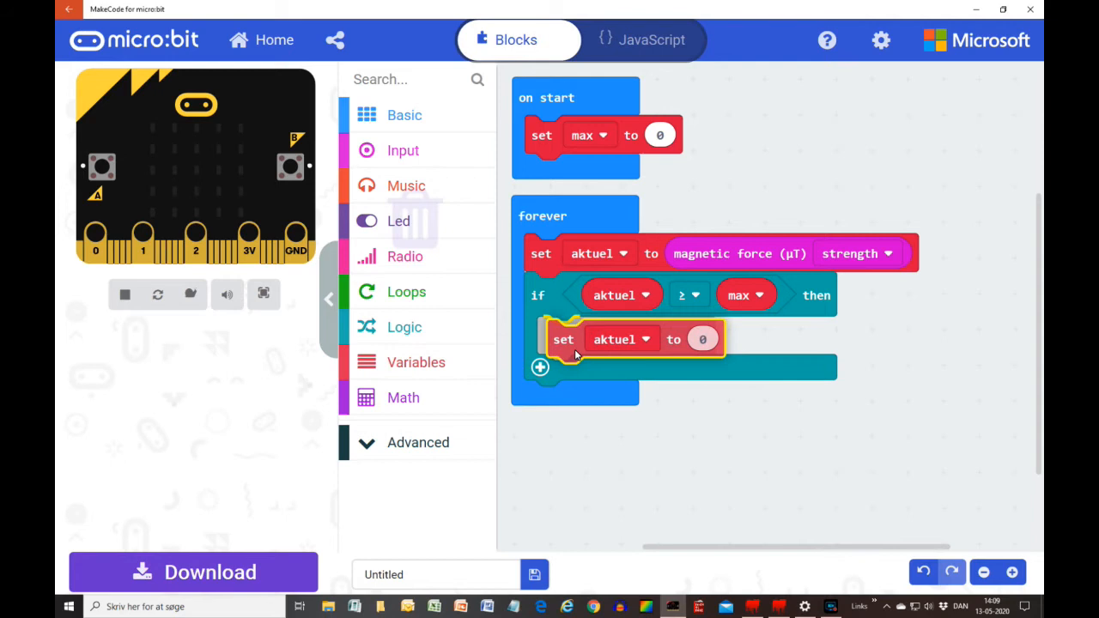
click(621, 339)
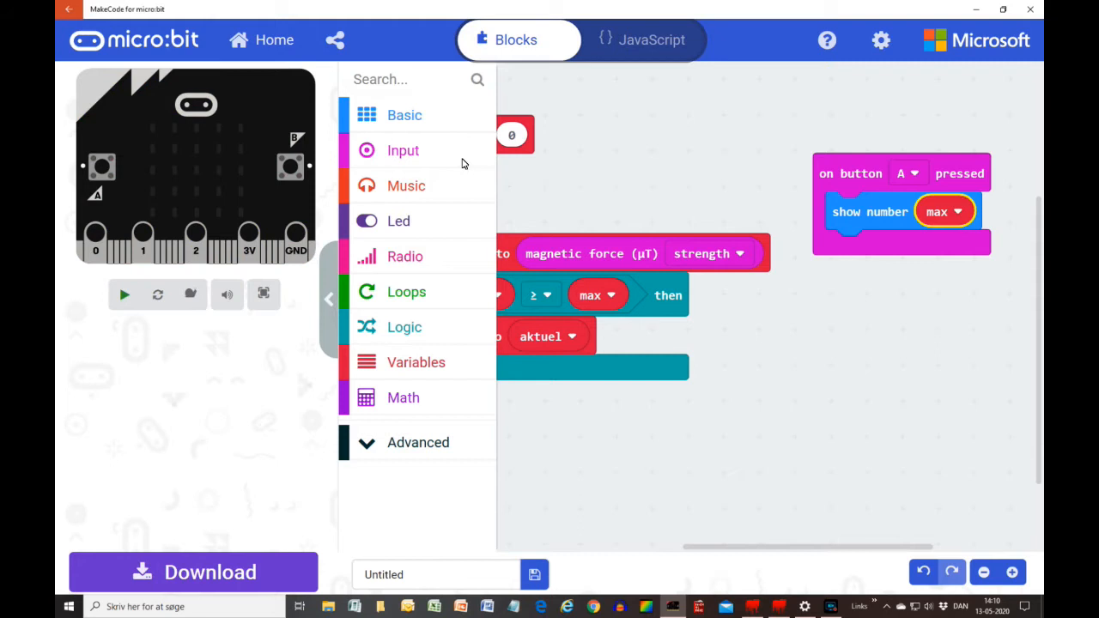
Add a second button handler from Input and switch it to A+B
click(826, 368)
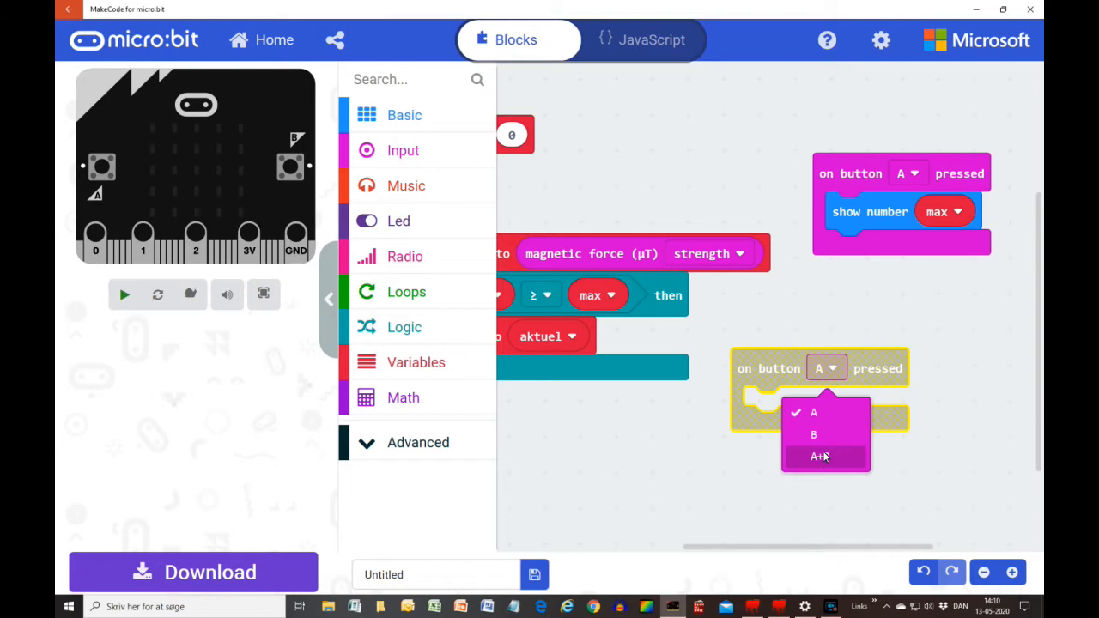
click(822, 456)
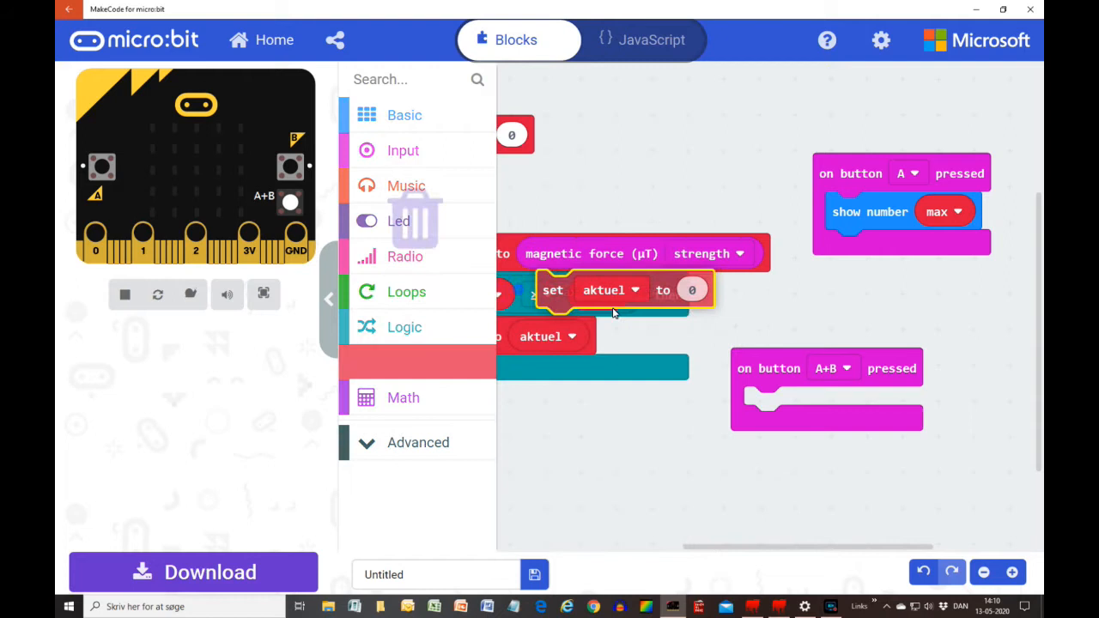